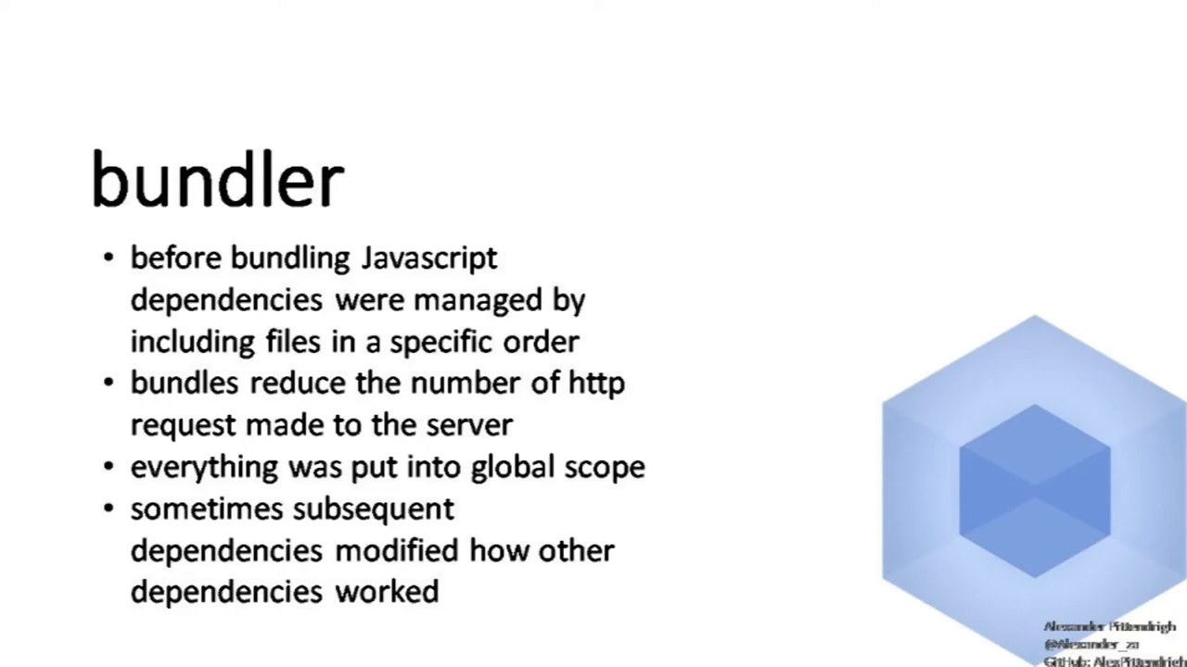
# Advance the slideshow to the webpack installation slide with the npm install commands
pyautogui.press('Right')
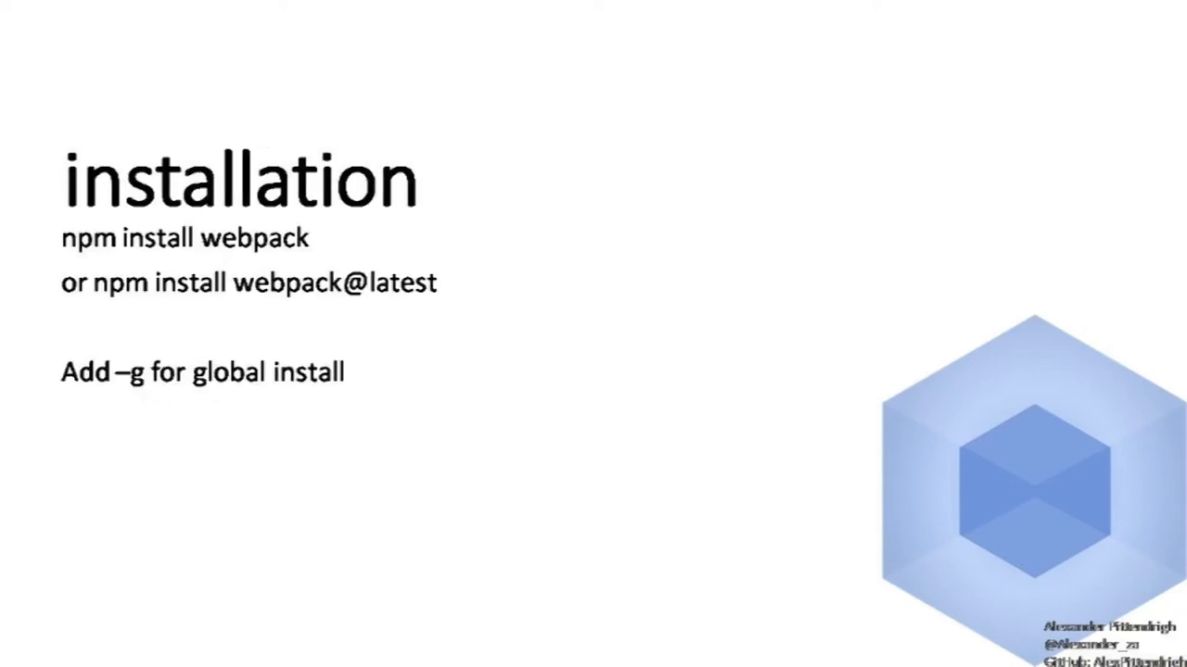